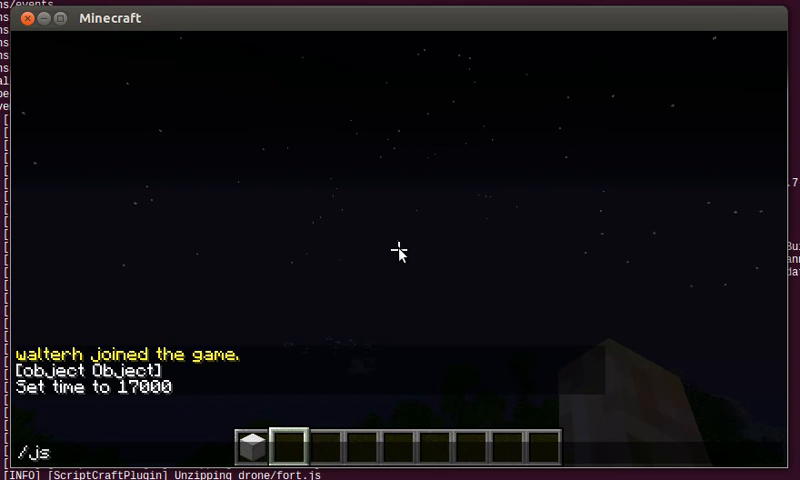
type("b")
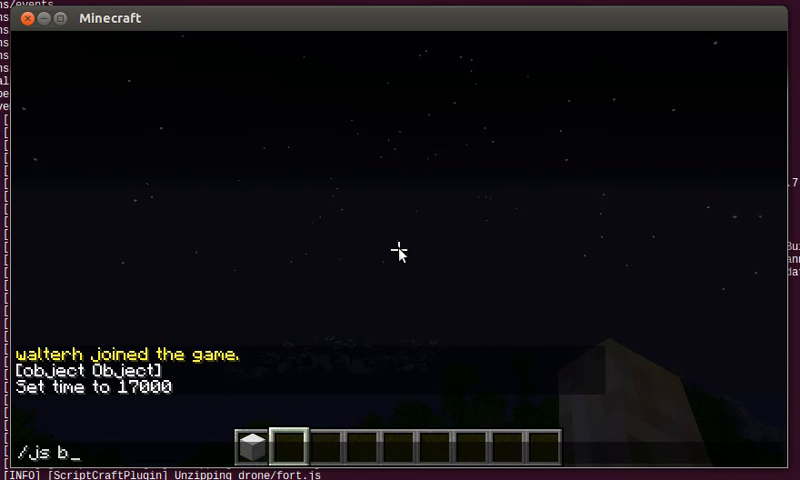
type("locktype(")
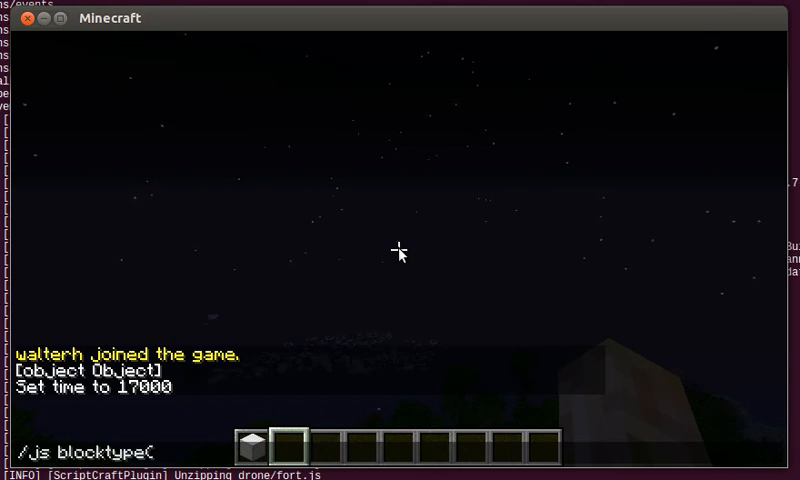
type("\"The")
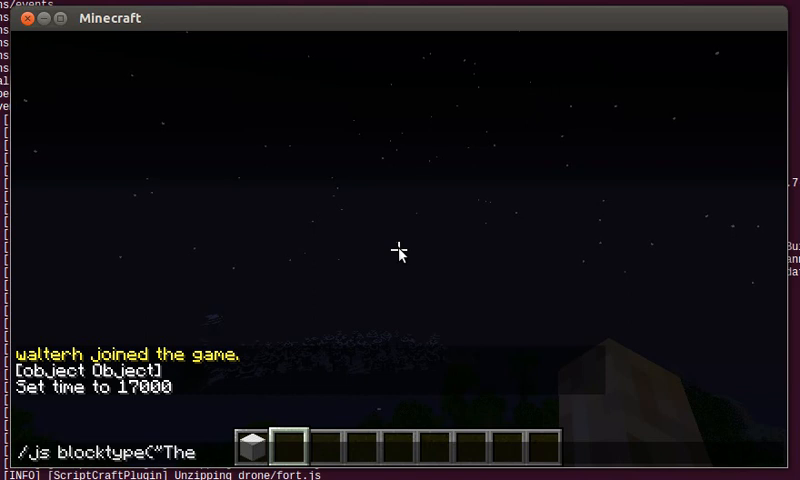
type("City")
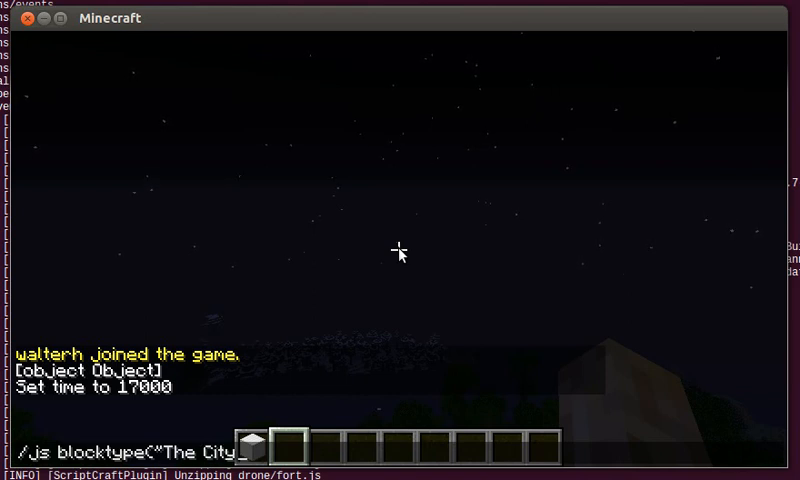
type("Library\",")
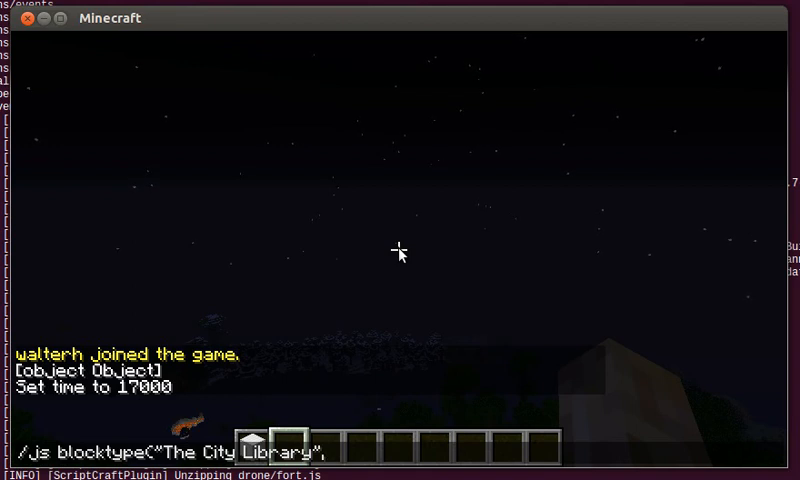
type("42")
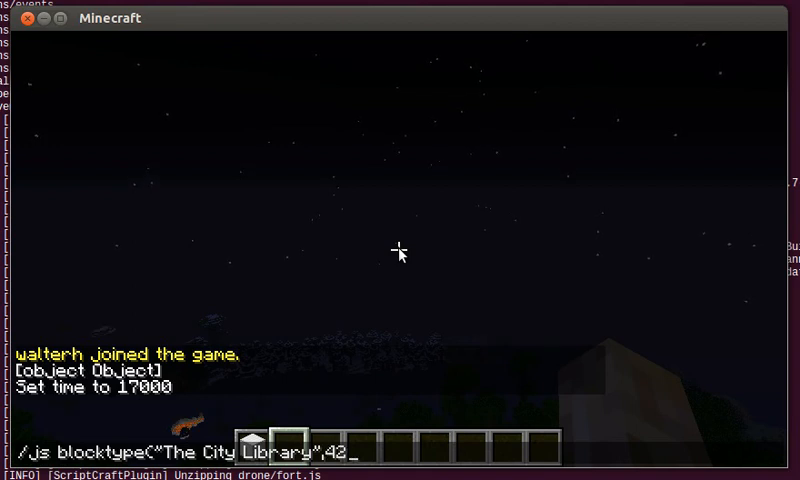